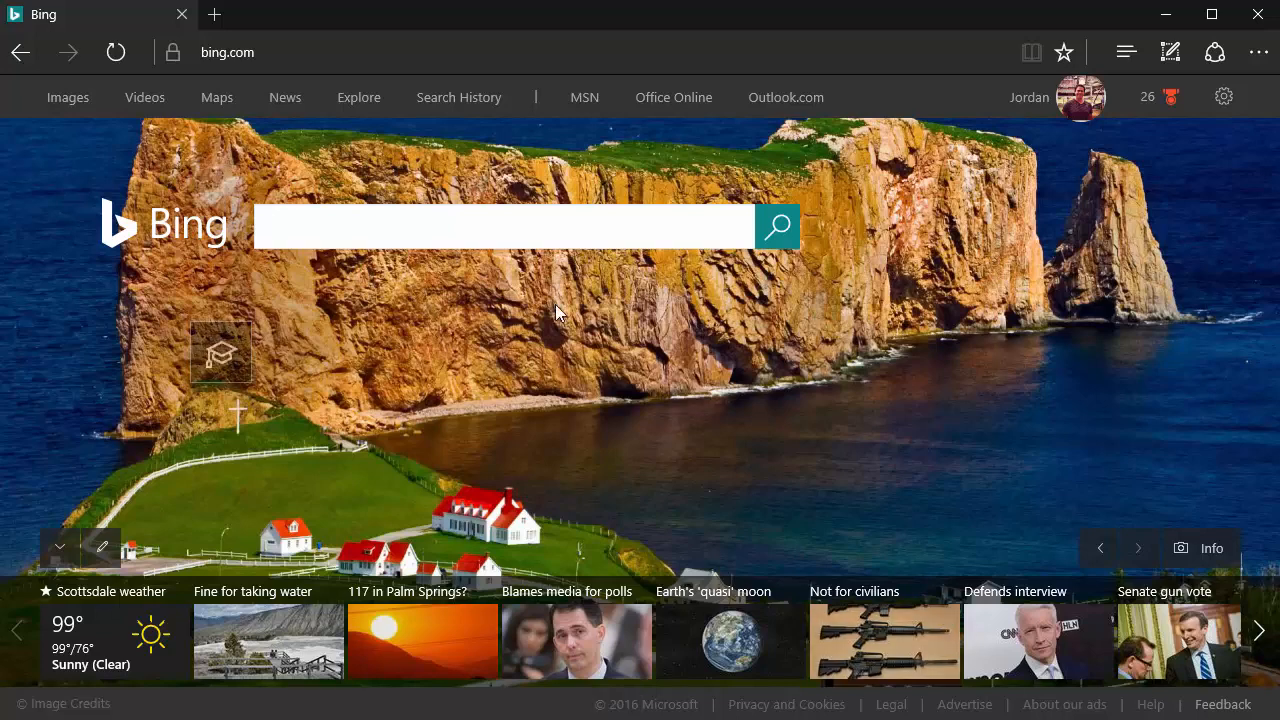
Step: Search Bing for 'excel 2016'
left_click(500, 225)
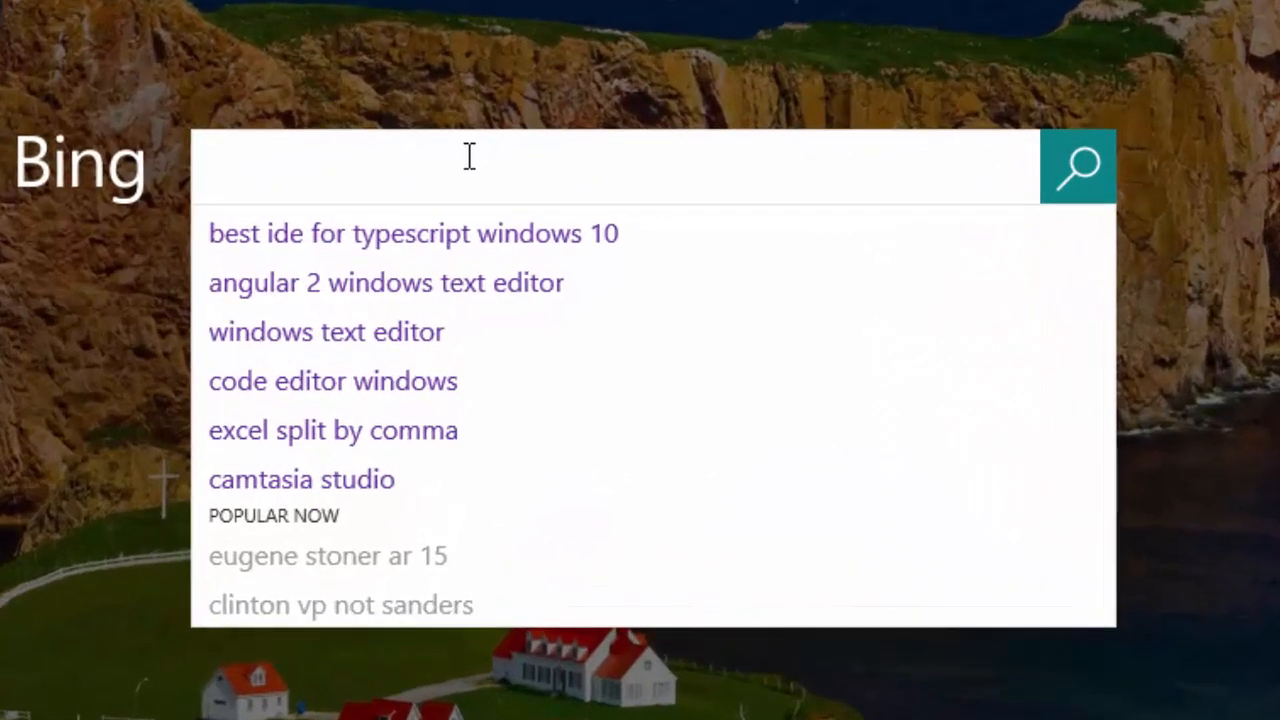
type("e")
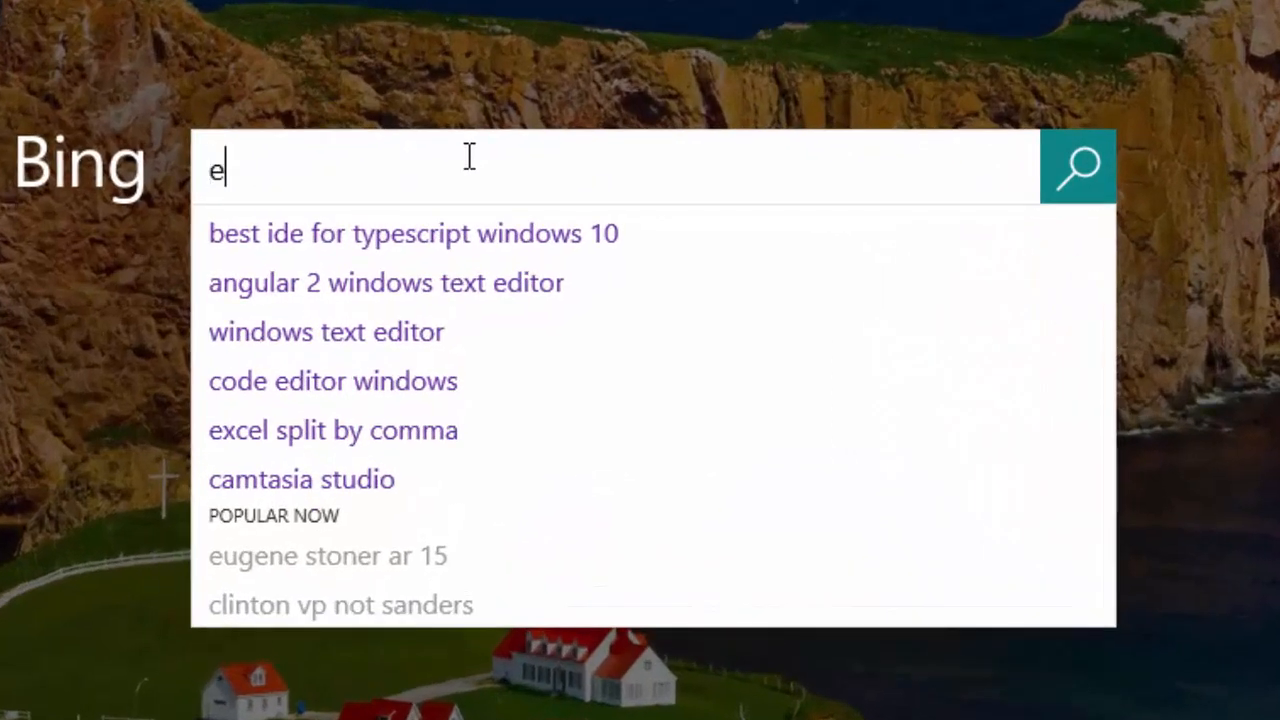
type("xcel 201")
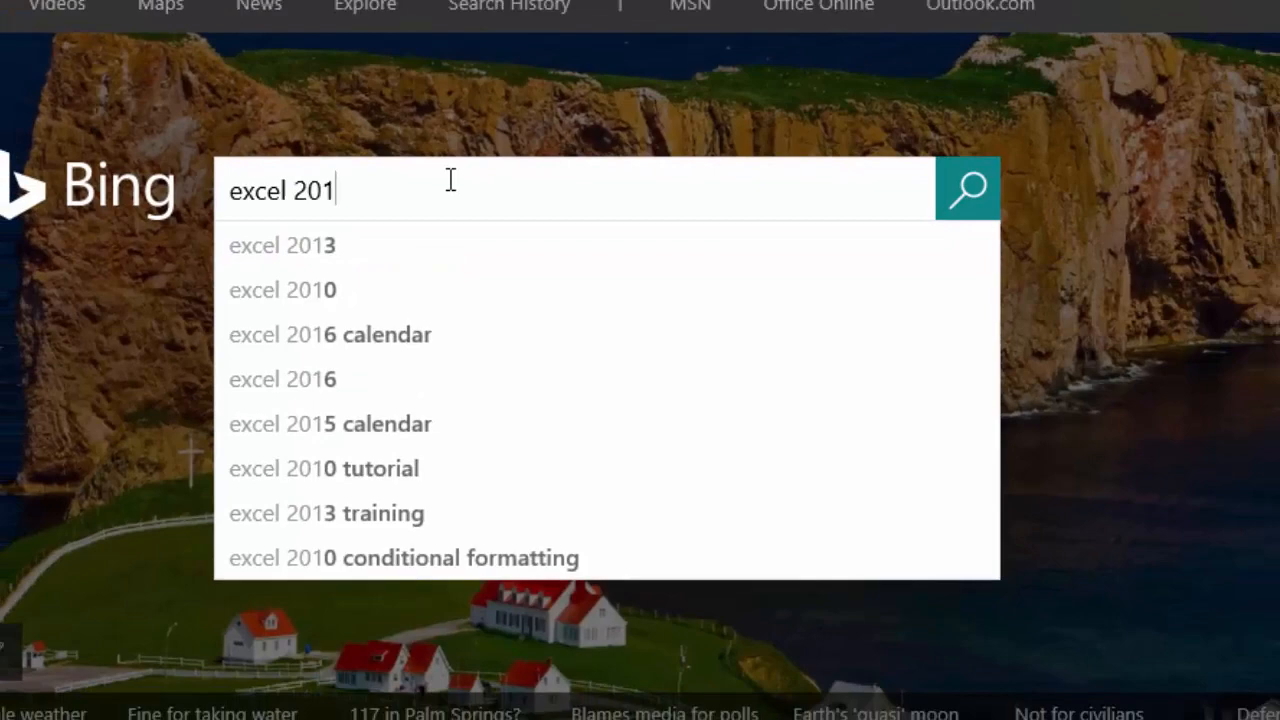
left_click(282, 378)
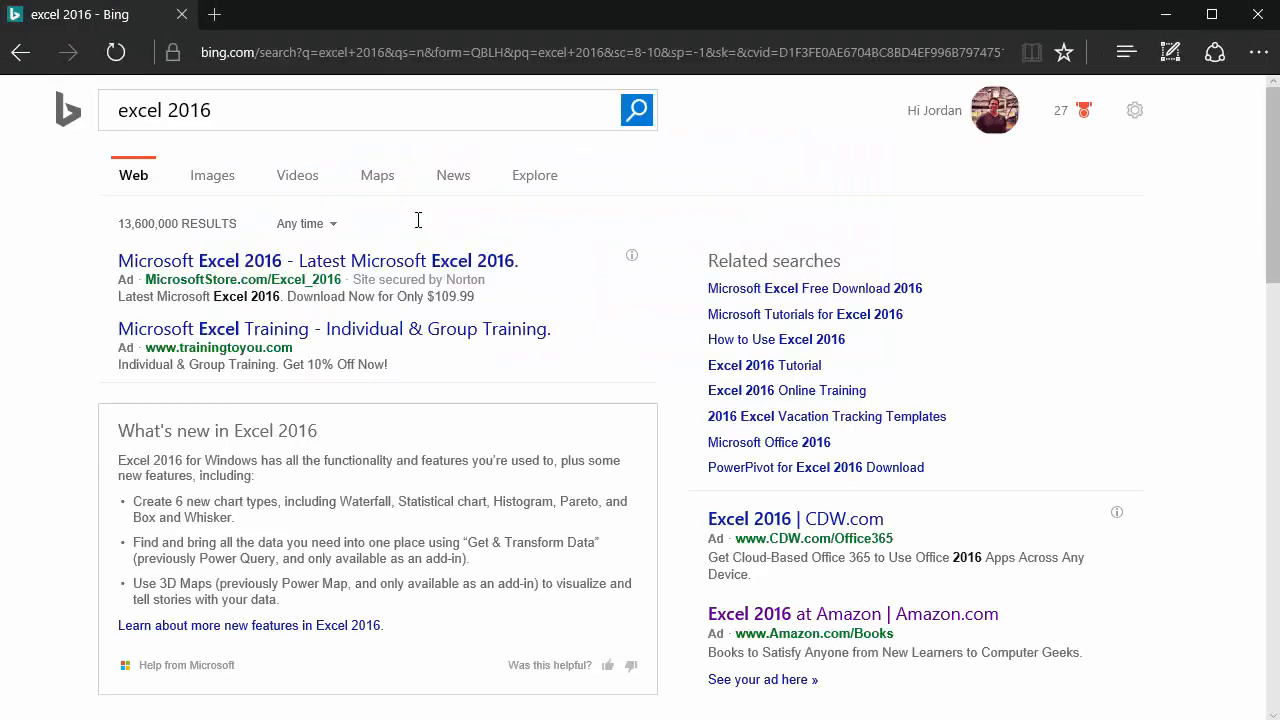
Step: Scroll the results and open the 'Excel Free Trial - Products' link on support.office.com
scroll("down", 3)
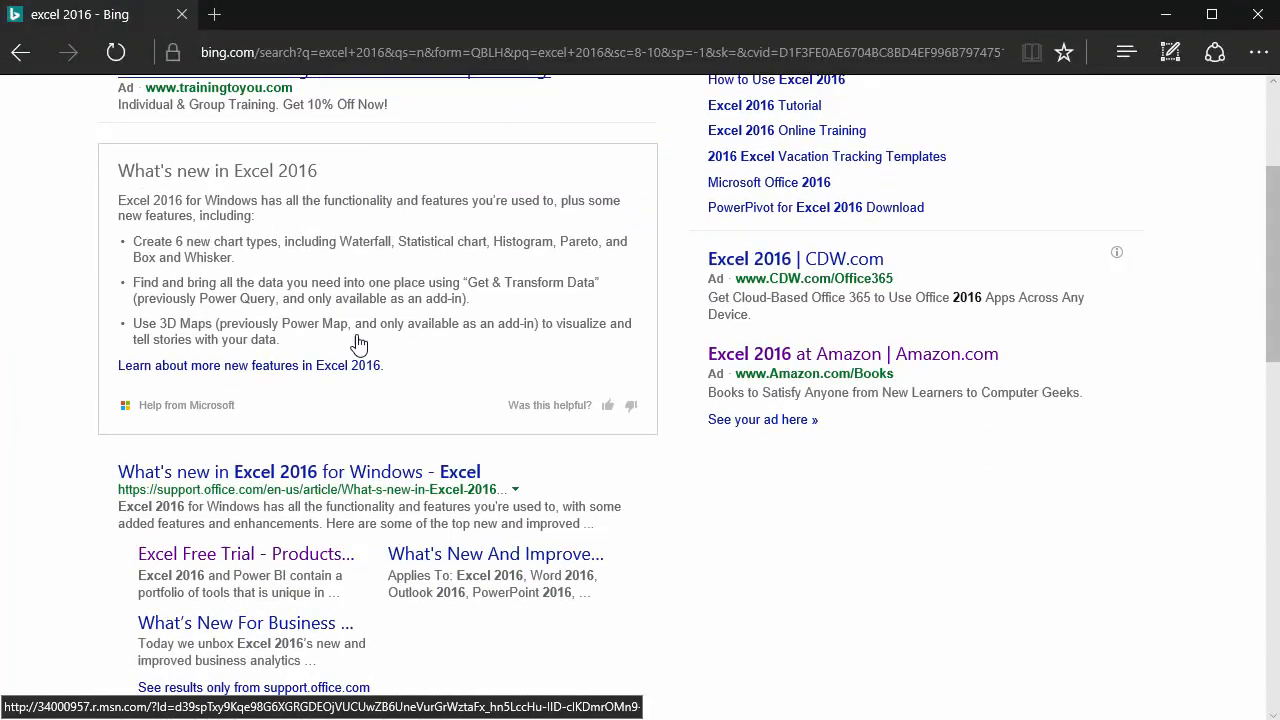
scroll("down", 3)
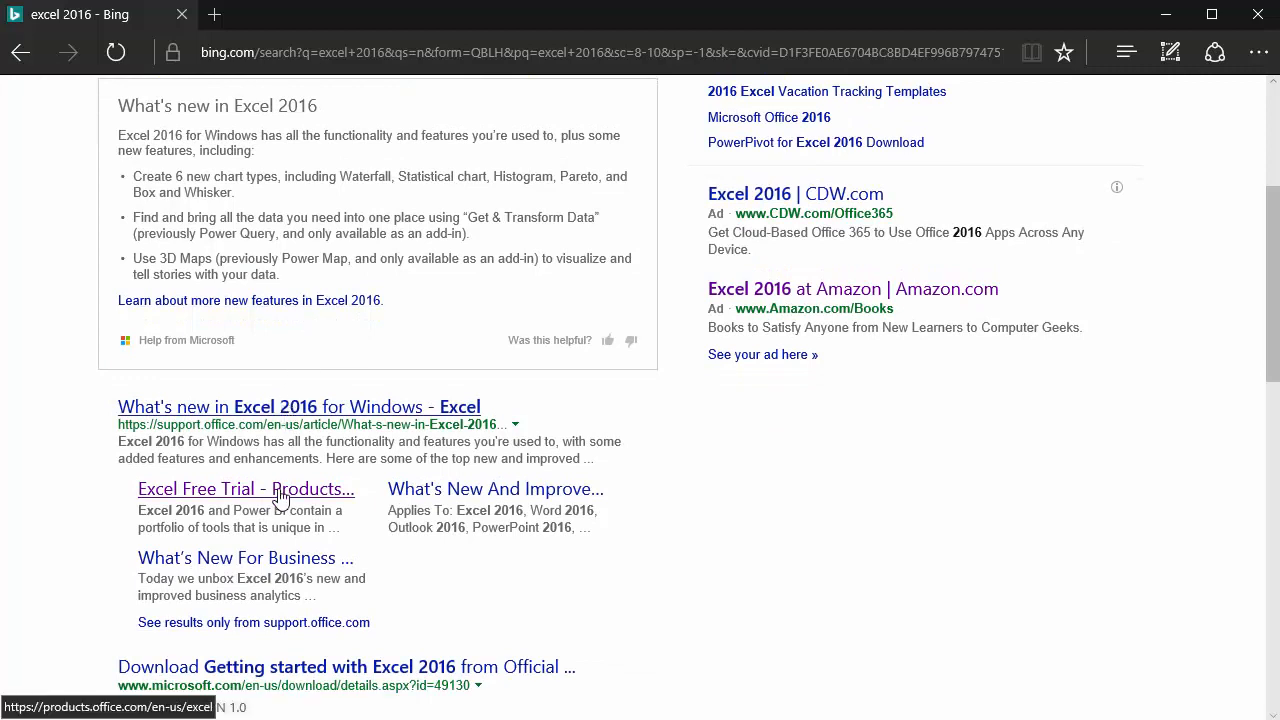
left_click(246, 489)
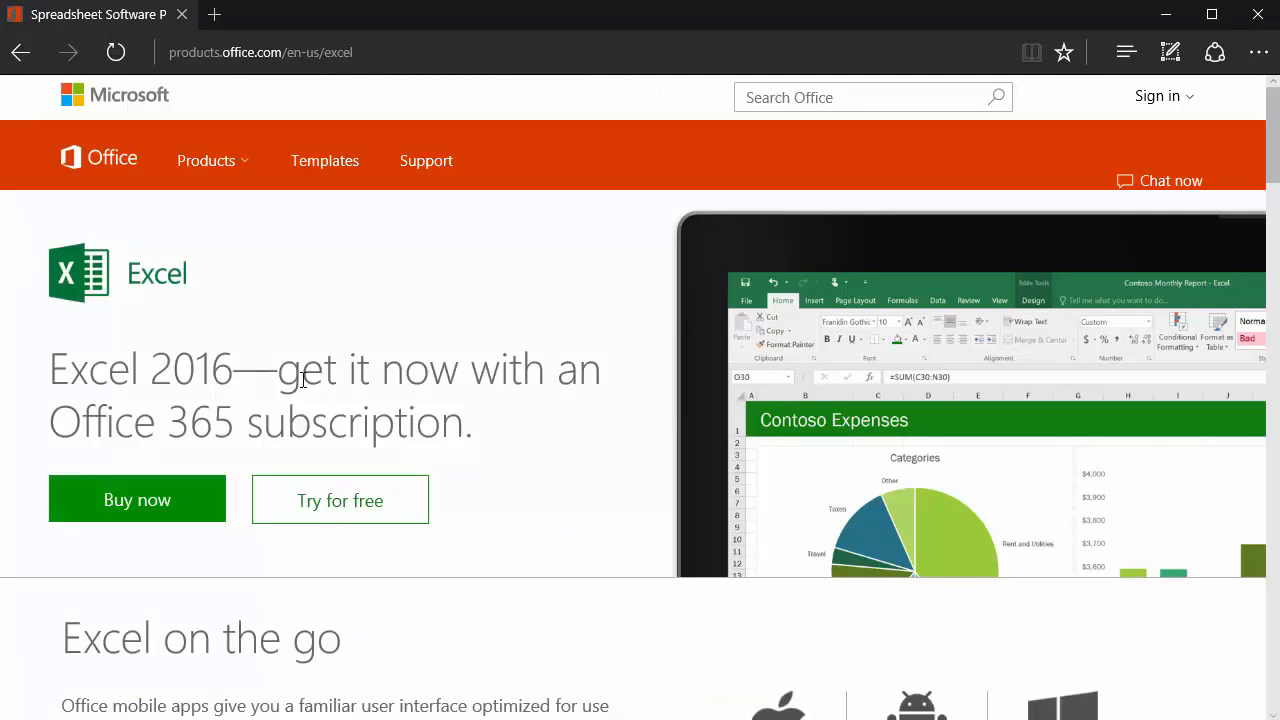
mouse_move(438, 317)
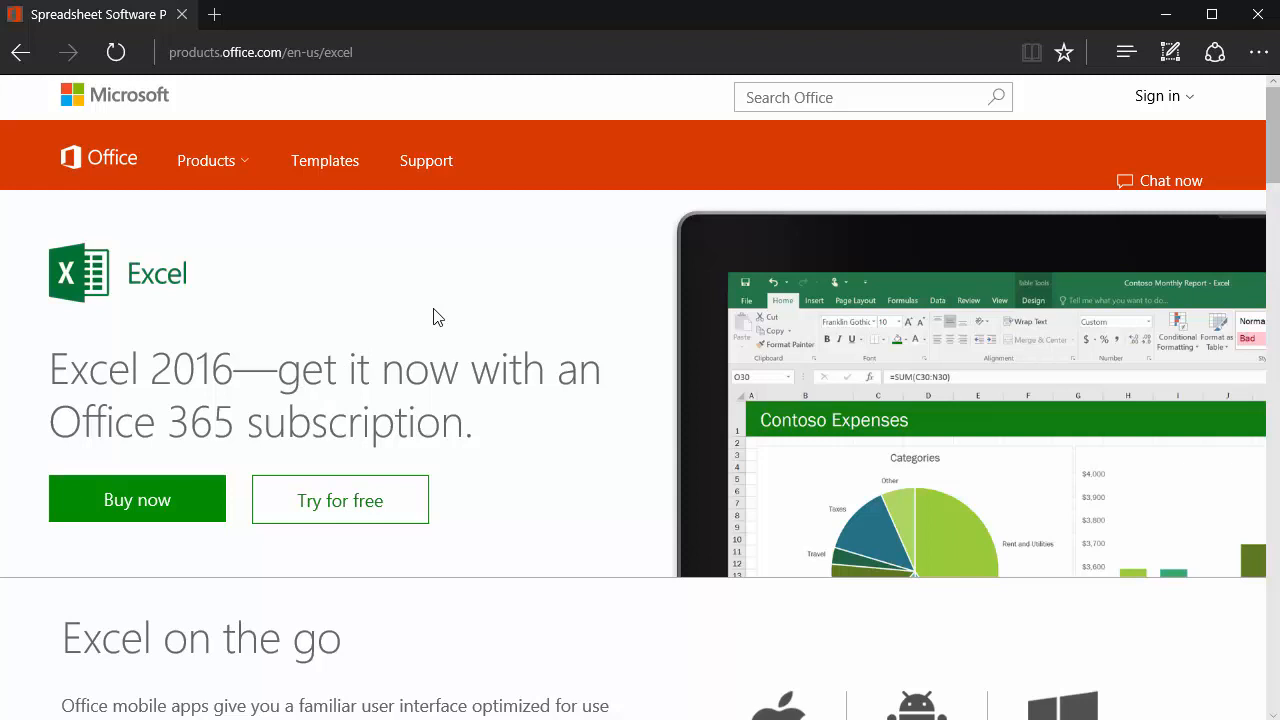
mouse_move(400, 339)
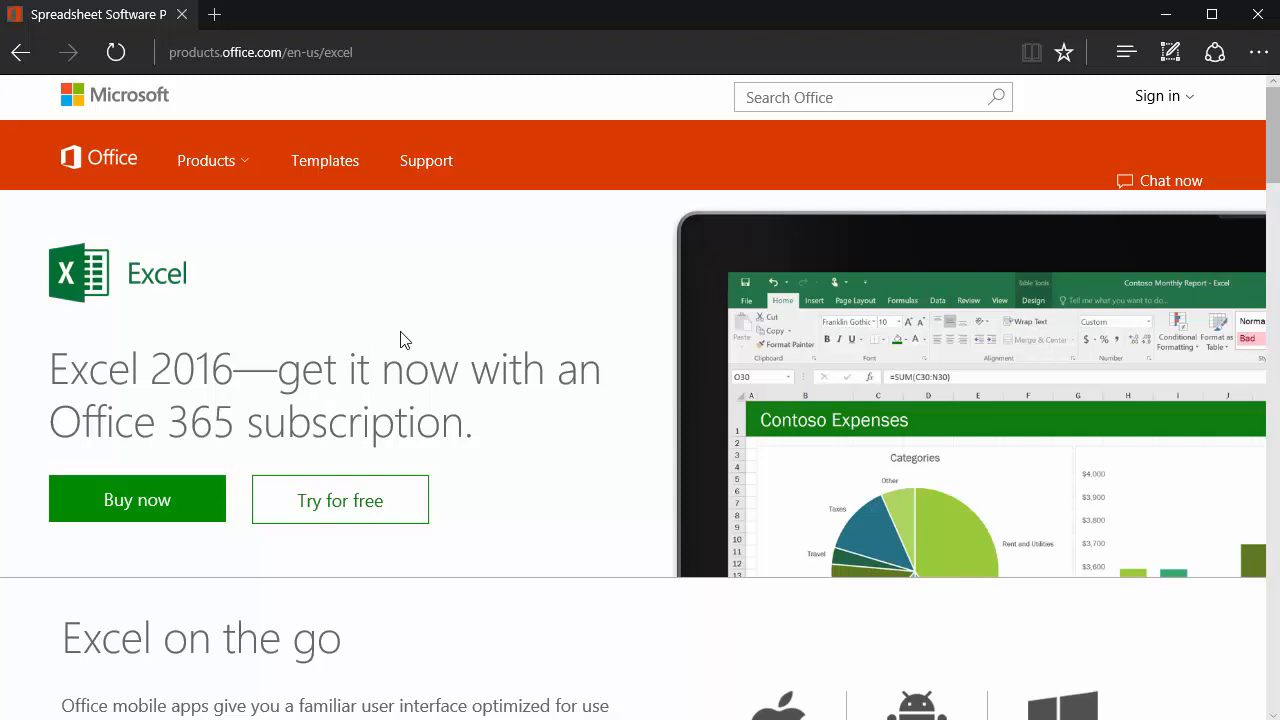
mouse_move(399, 362)
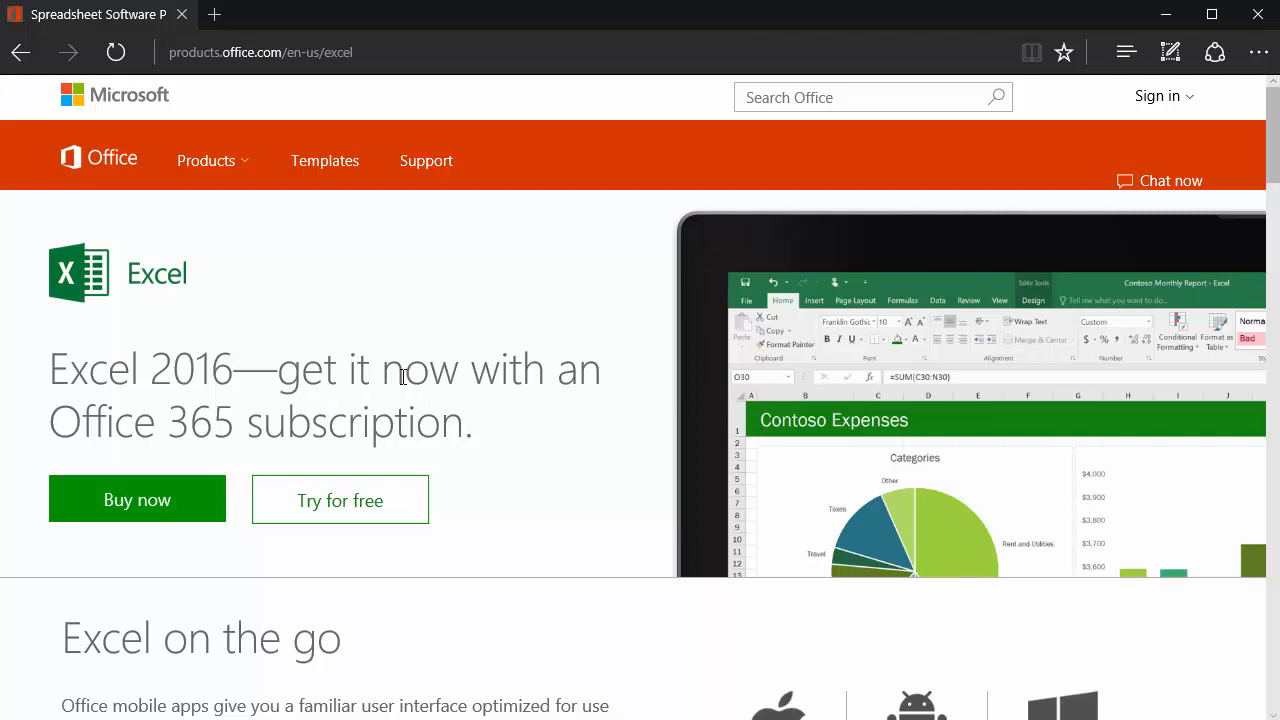
Step: Reveal the For home and For business buying options on the Excel page
left_click(137, 499)
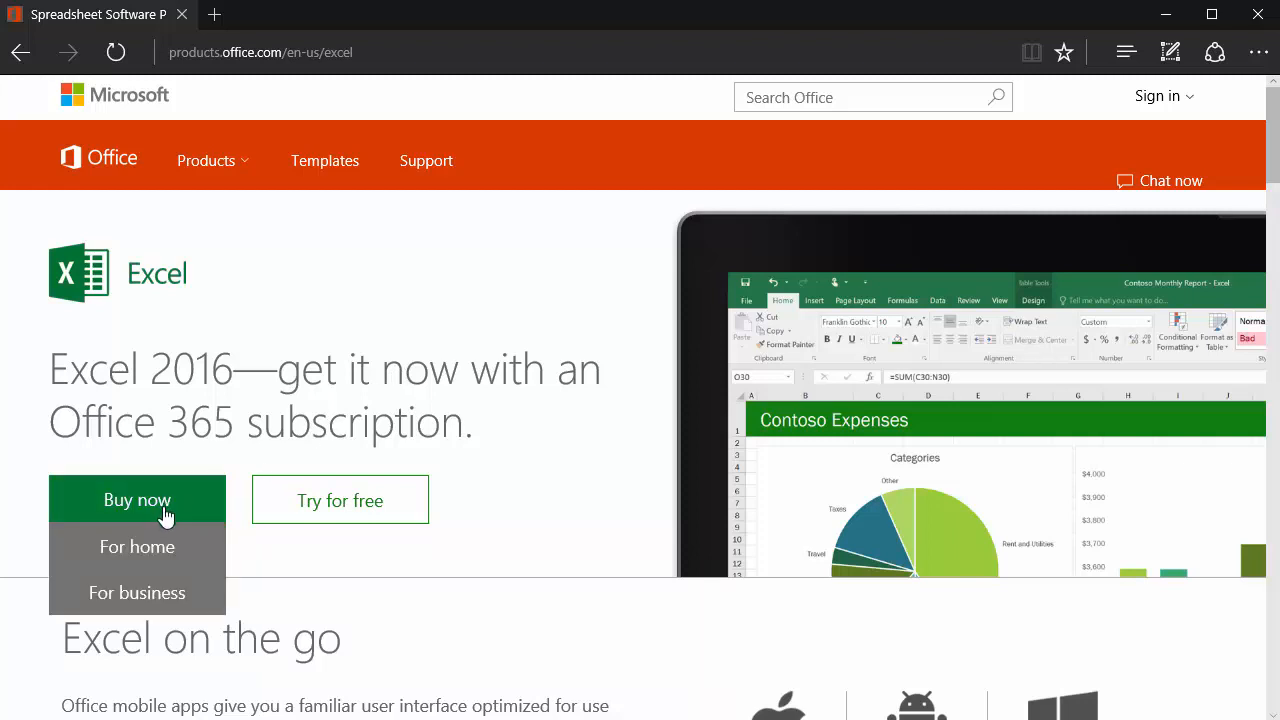
mouse_move(340, 500)
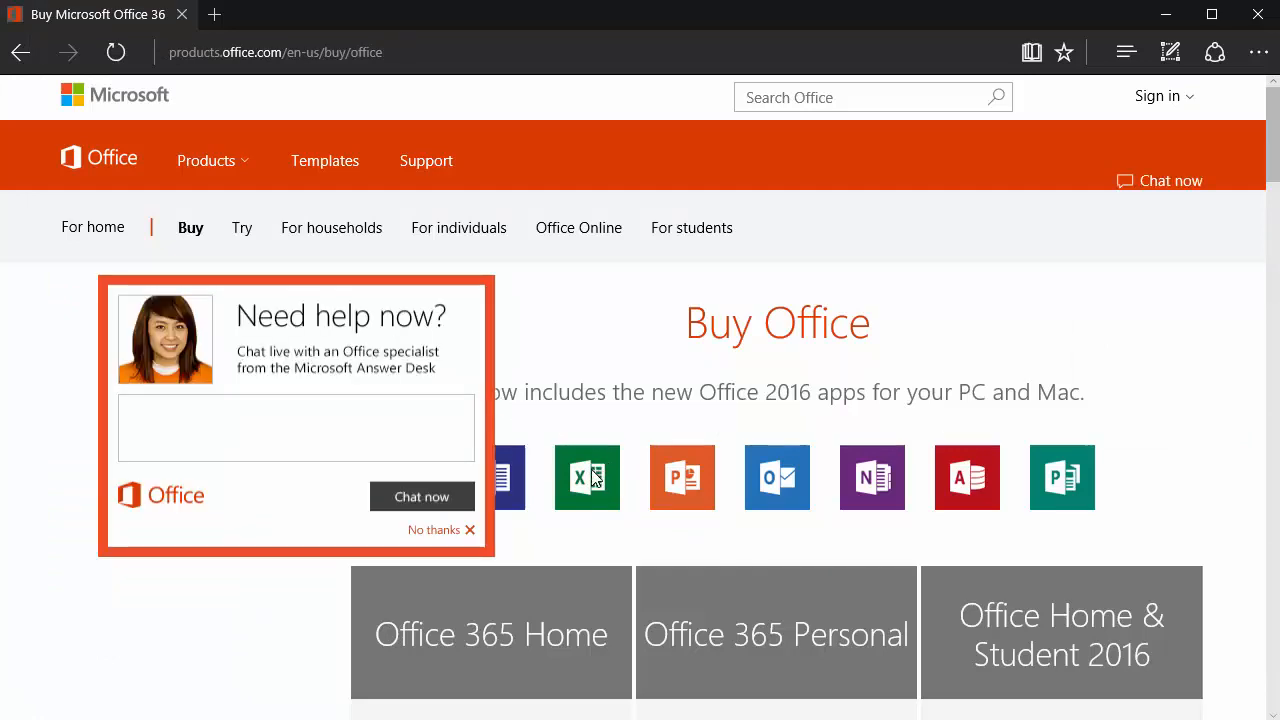
Step: Decline the live chat offer and scroll to the Office 365 plan price cards
left_click(441, 530)
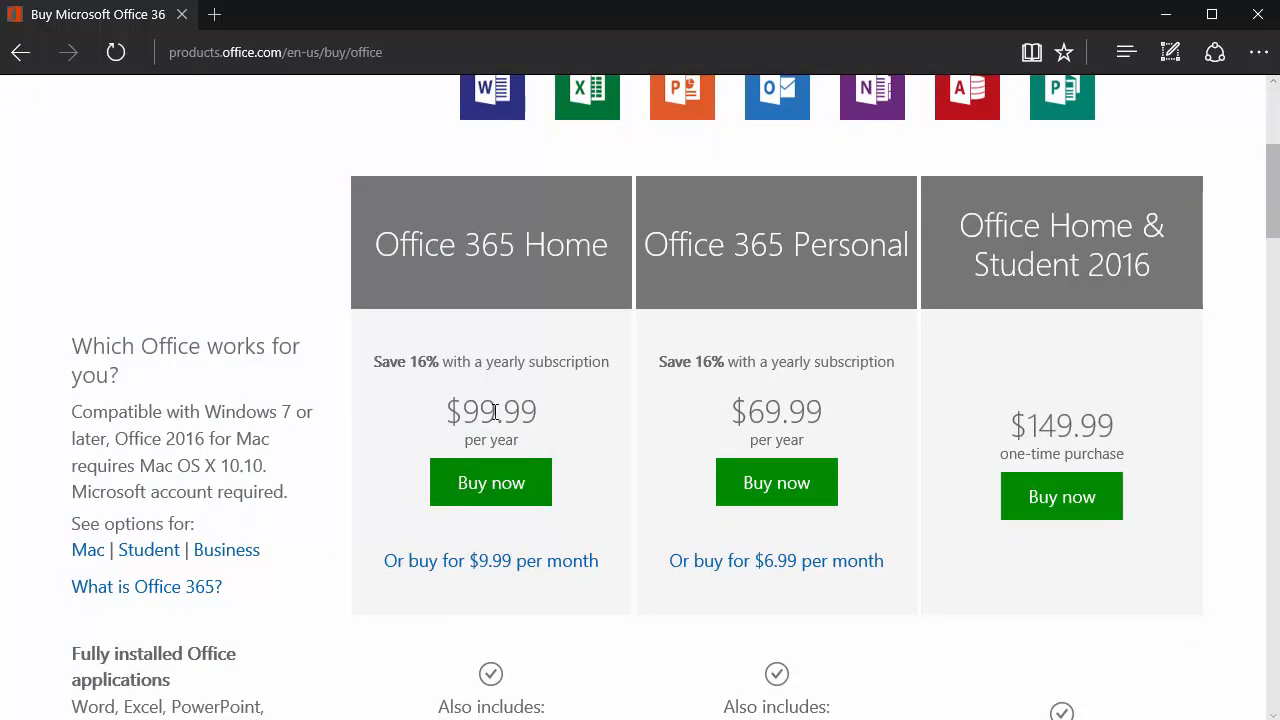
mouse_move(655, 382)
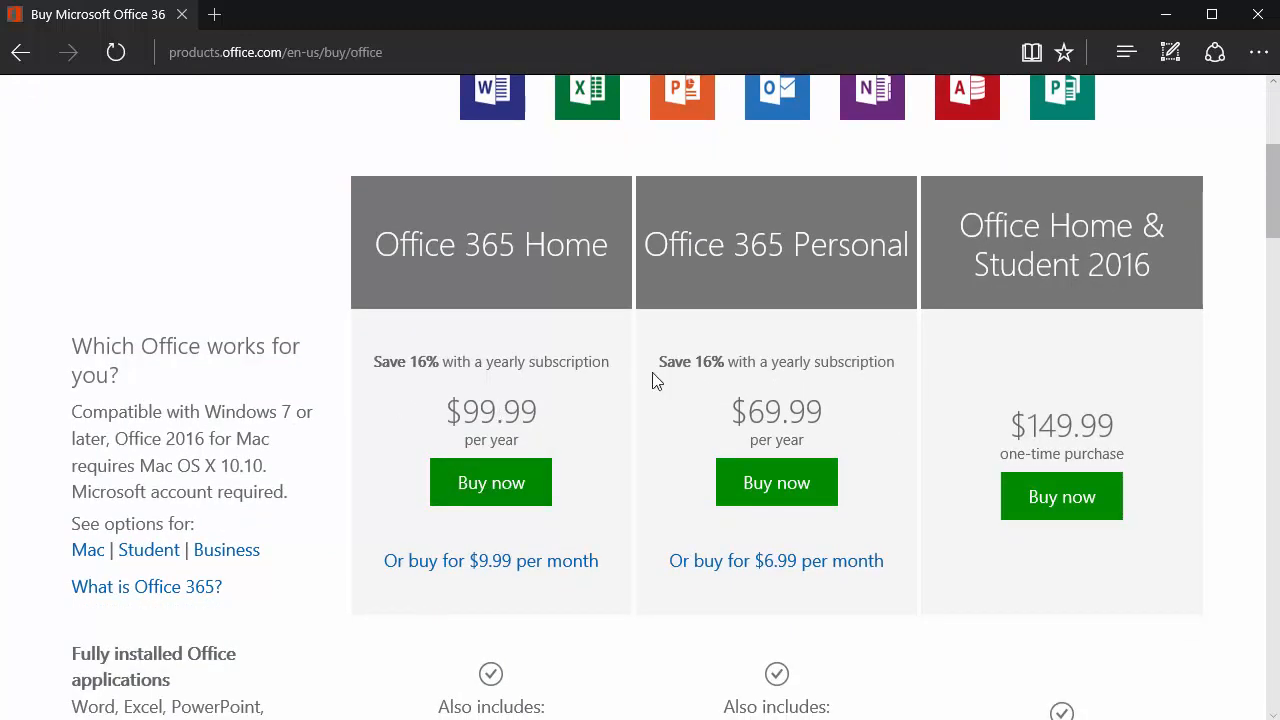
mouse_move(702, 338)
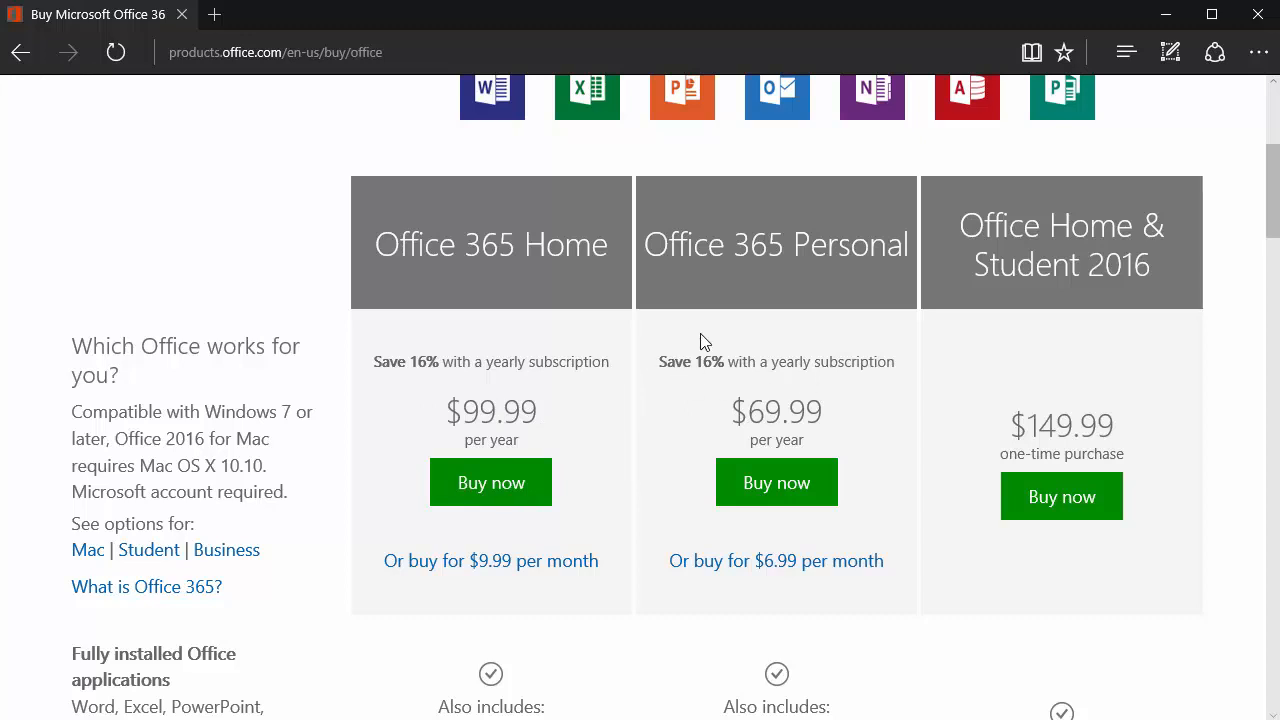
scroll("down", 3)
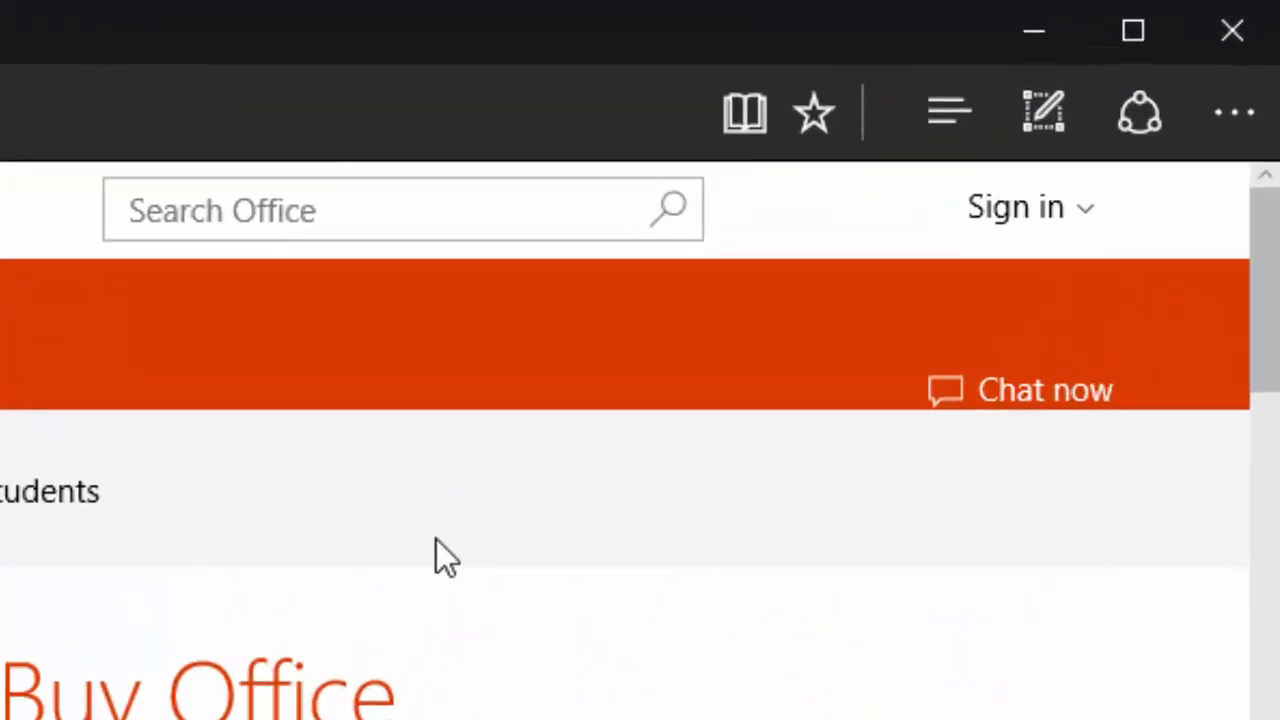
Step: Sign in with a personal For home Microsoft account
left_click(1016, 207)
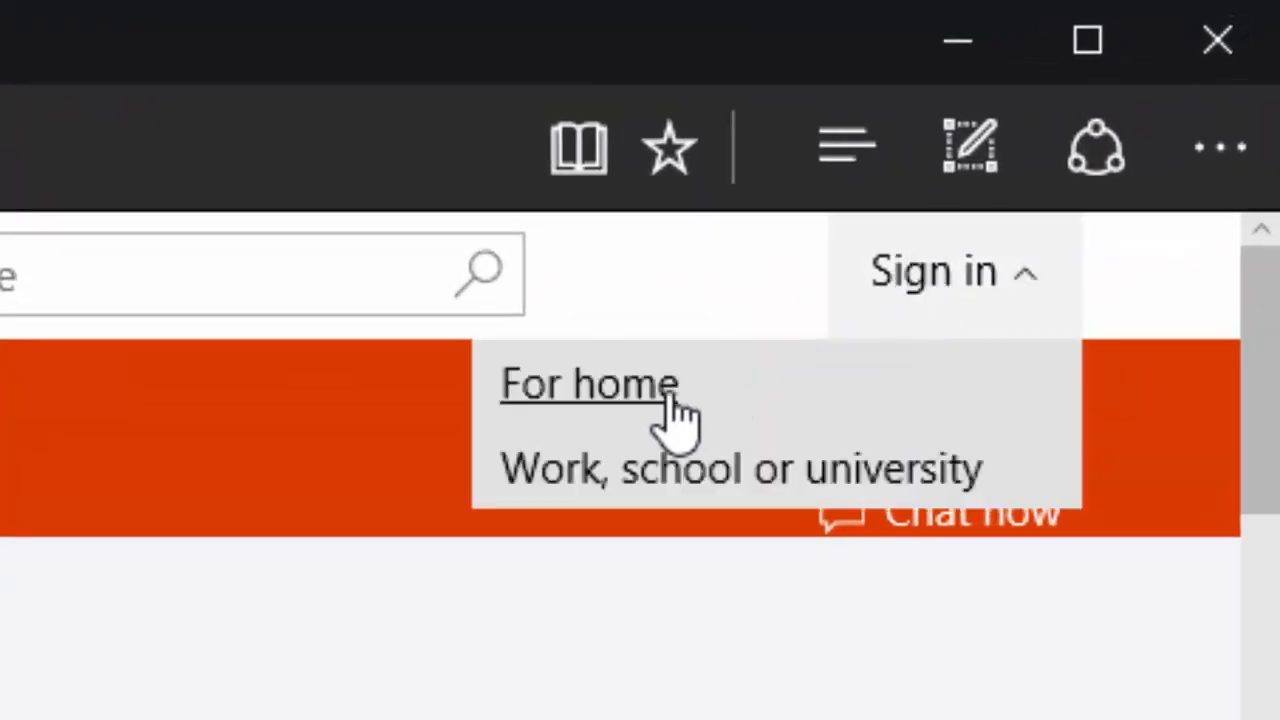
mouse_move(650, 420)
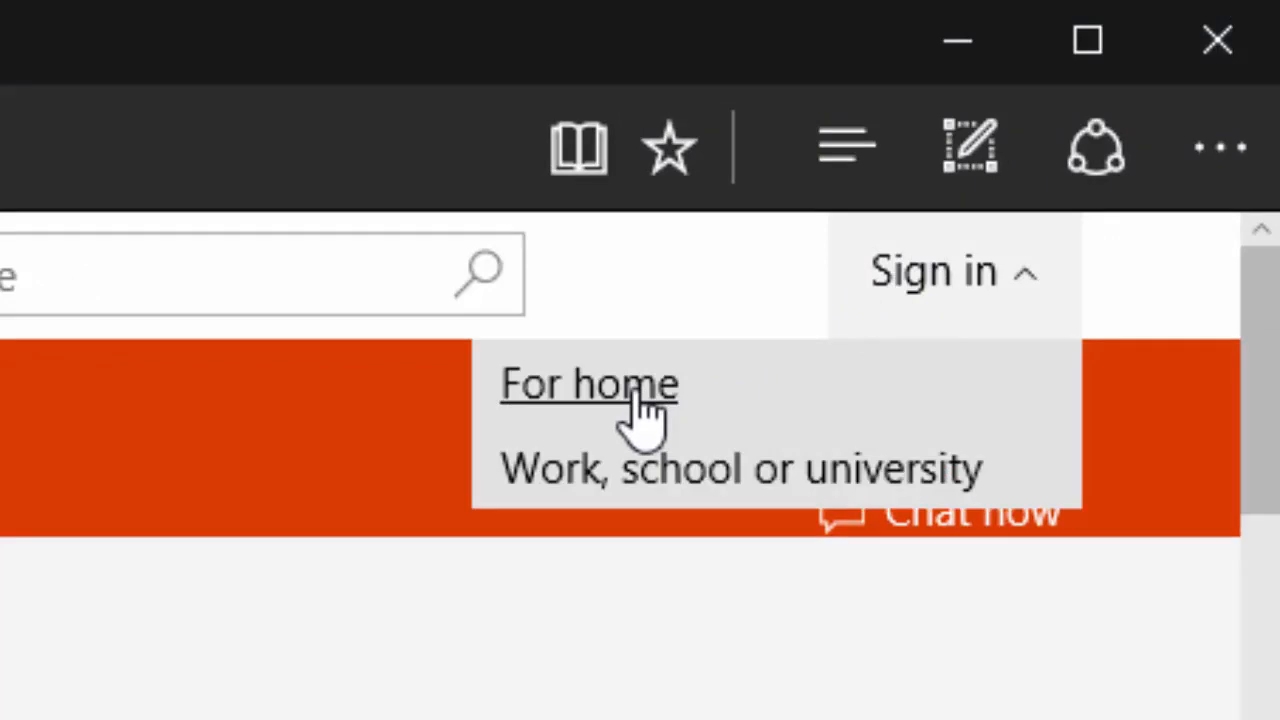
left_click(588, 383)
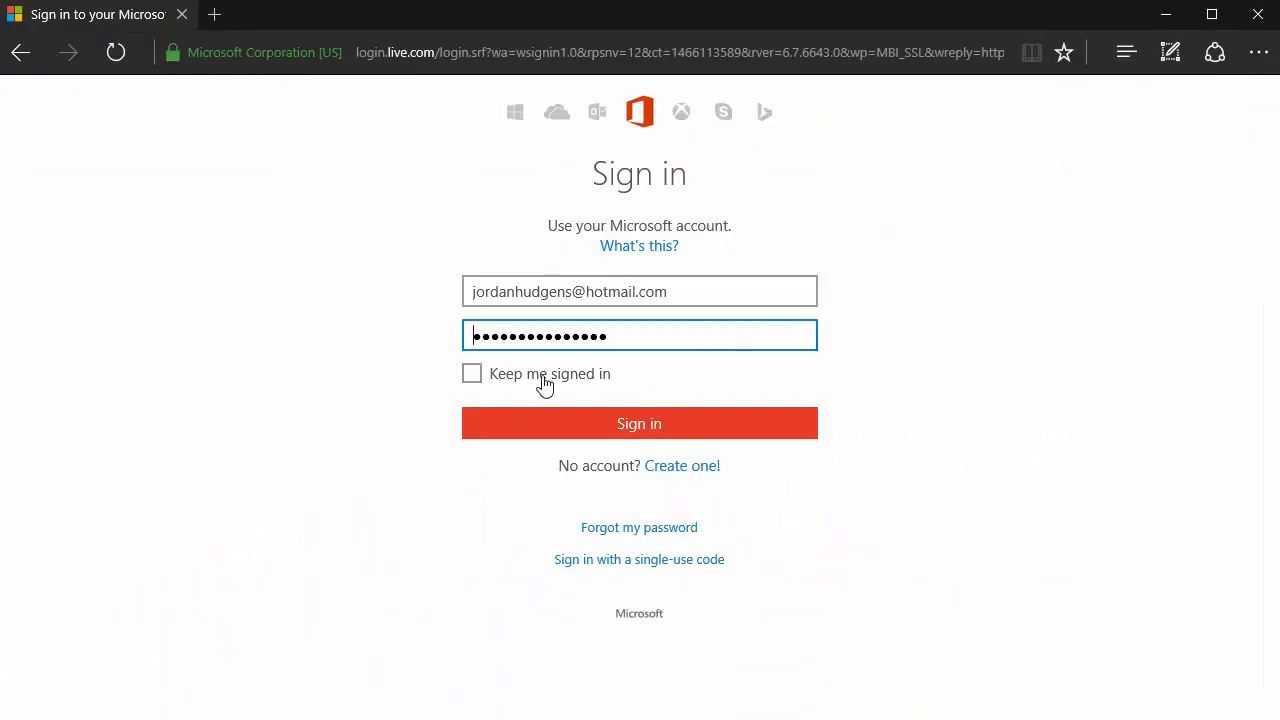
left_click(639, 423)
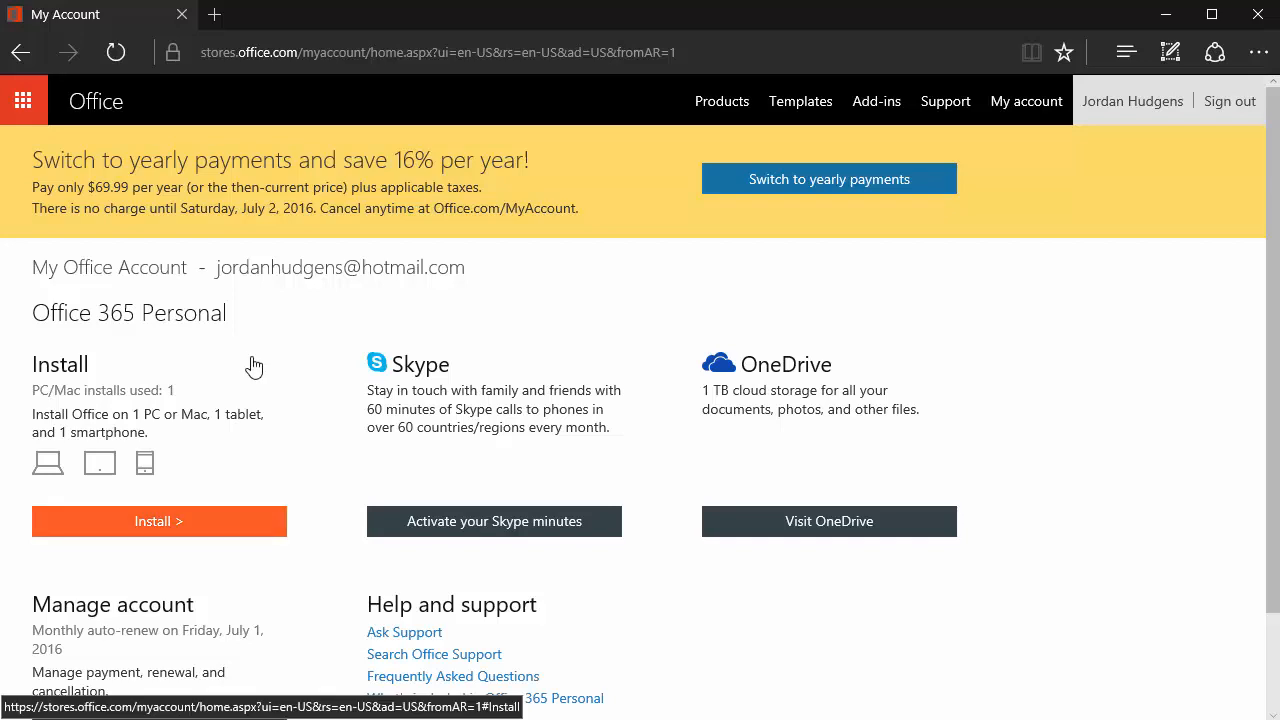
mouse_move(476, 287)
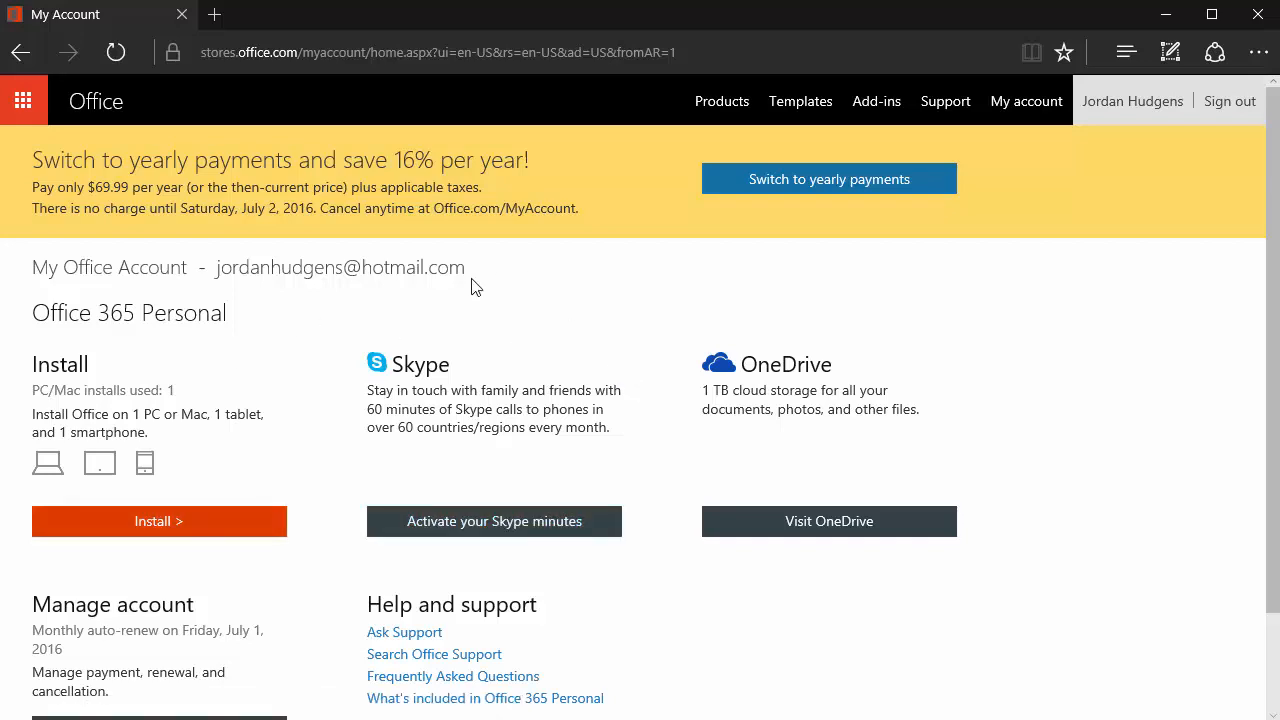
mouse_move(319, 408)
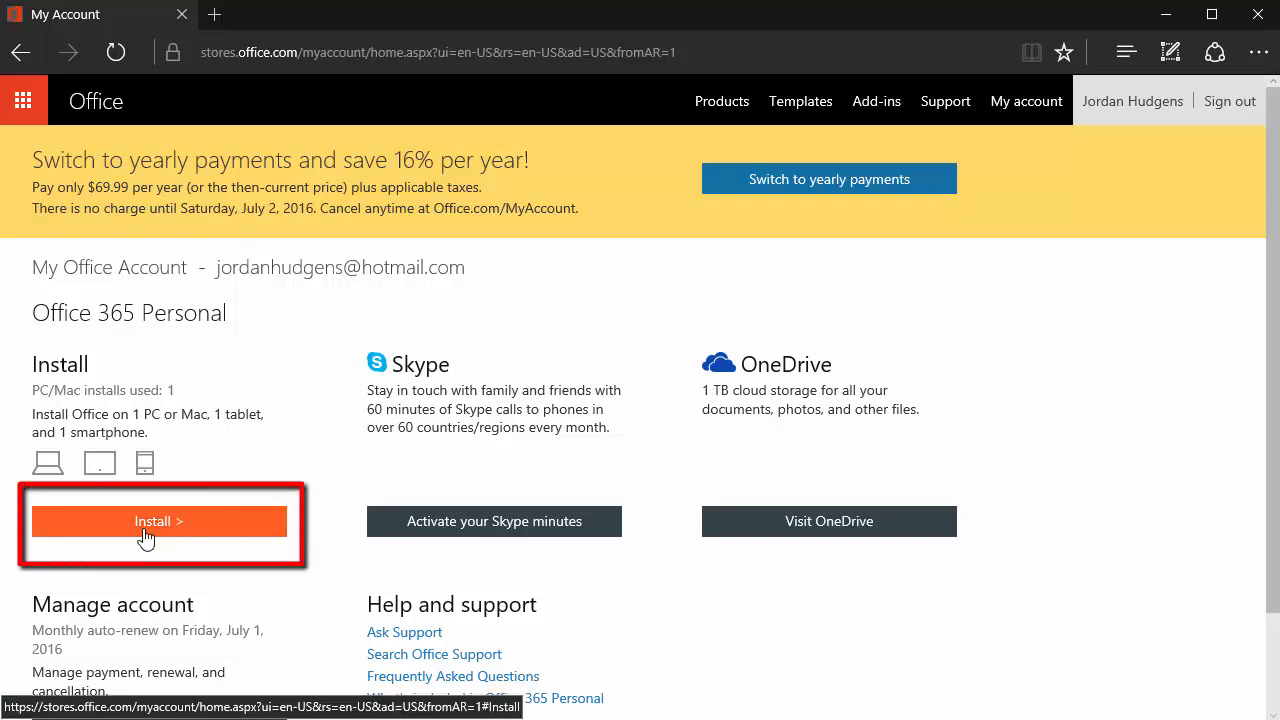
Step: Open the Office 365 Personal Install page from My Office Account
left_click(157, 521)
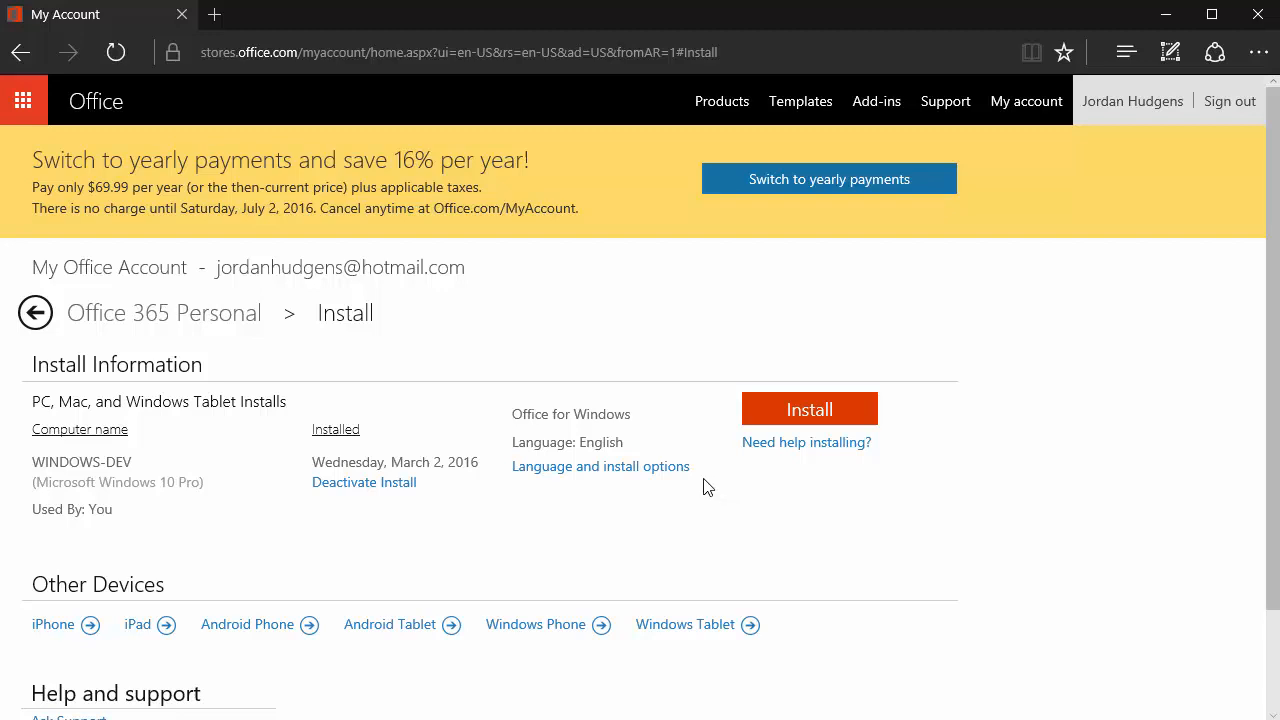
mouse_move(434, 431)
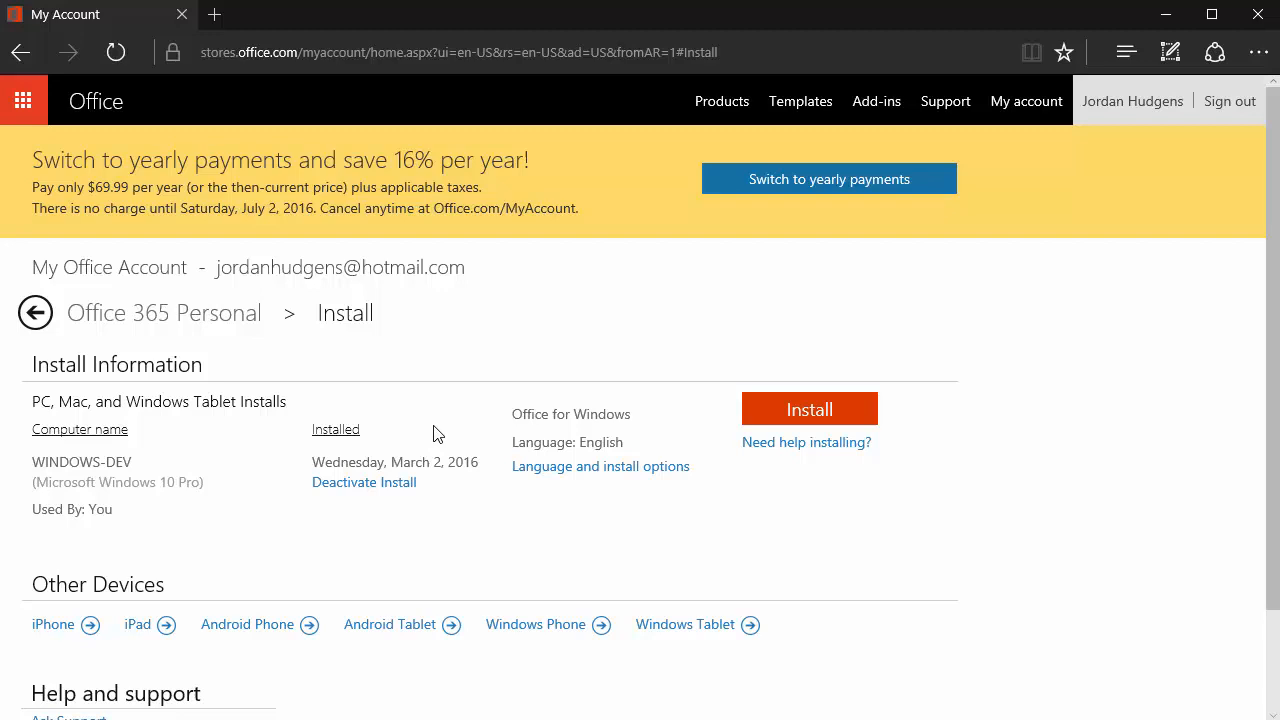
mouse_move(441, 434)
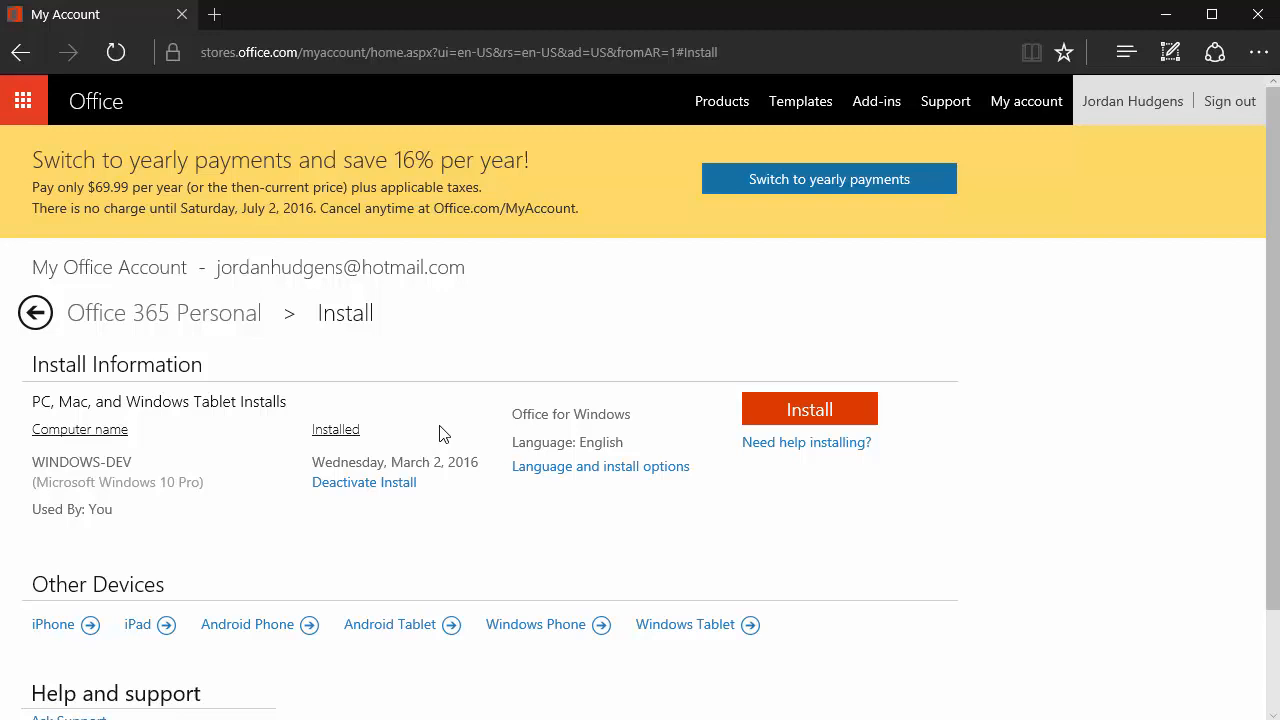